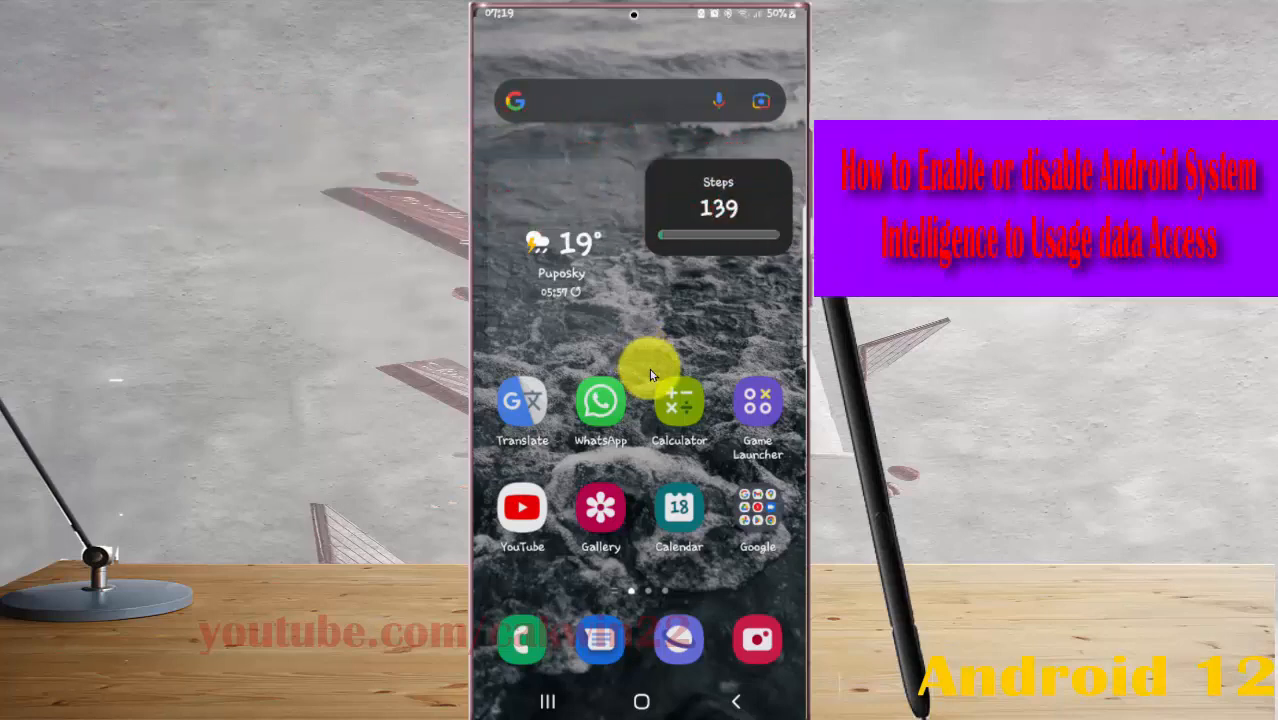
mouse_move(560, 32)
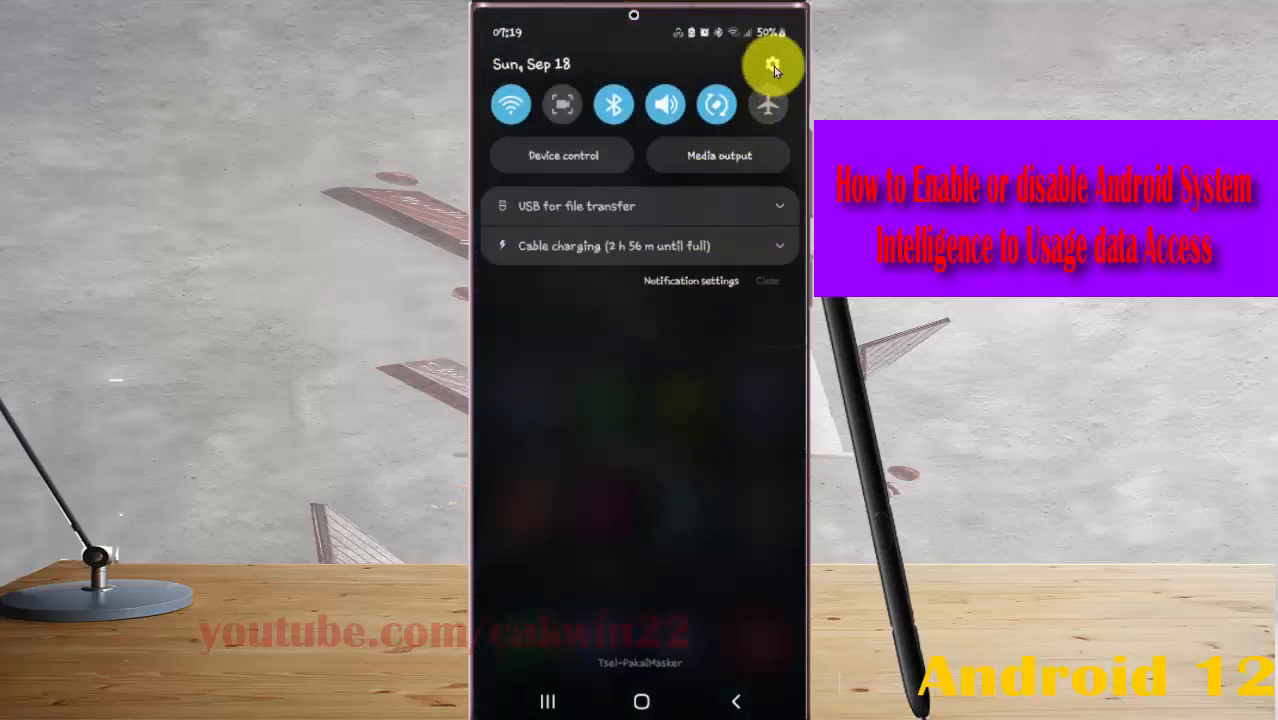
Step: Enter device Settings from the quick panel gear and scroll down to the Apps entry
click(772, 64)
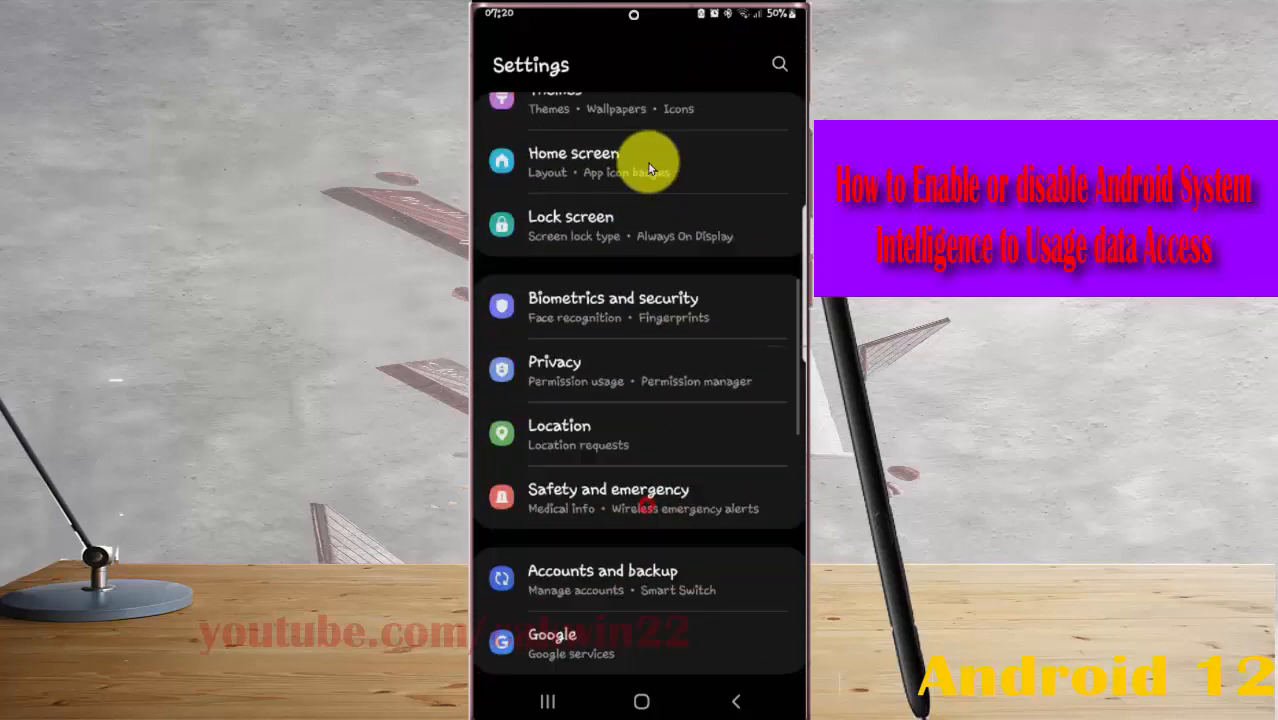
scroll(down, 3)
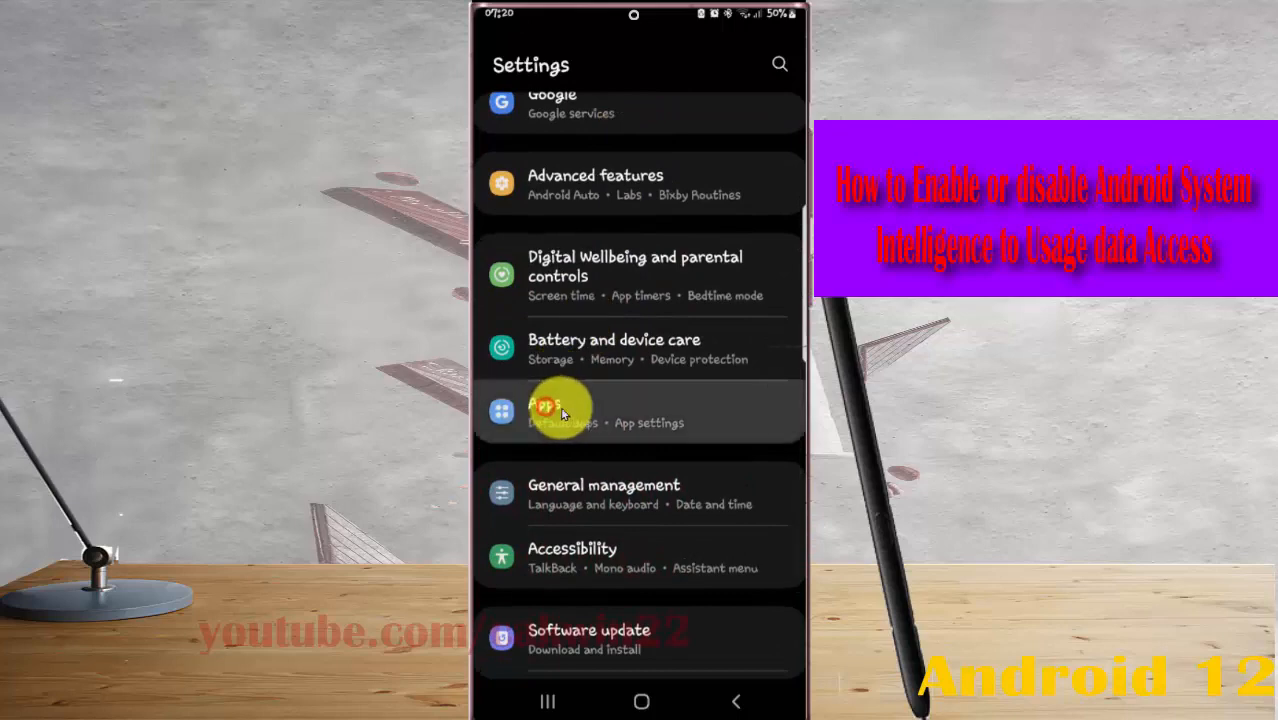
Step: Go to Apps › Special access and scroll to the Usage data access entry
click(560, 410)
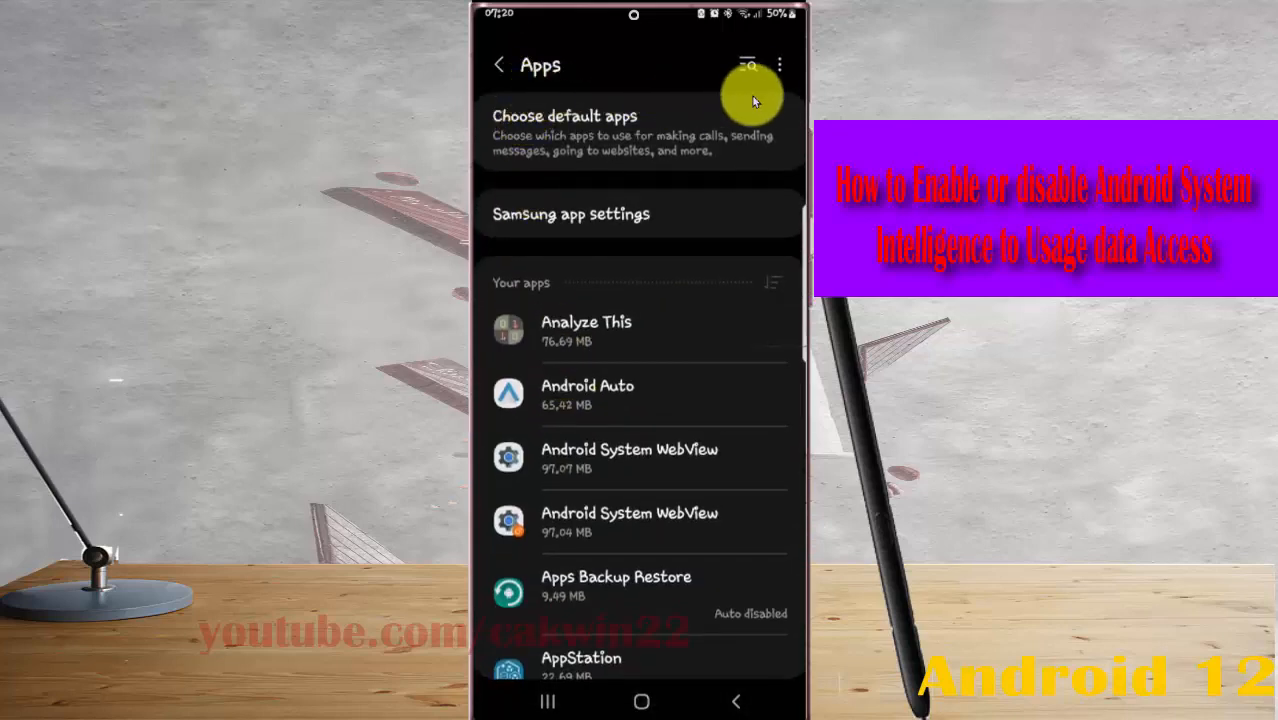
click(780, 64)
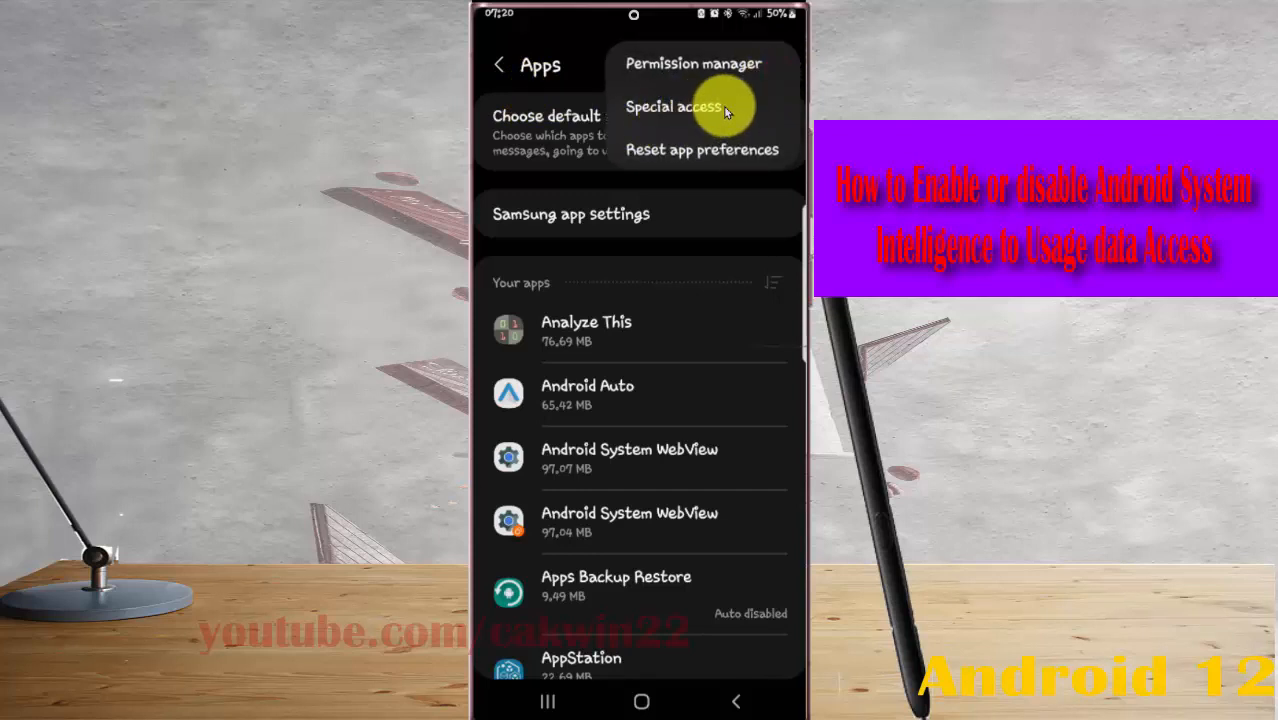
click(674, 106)
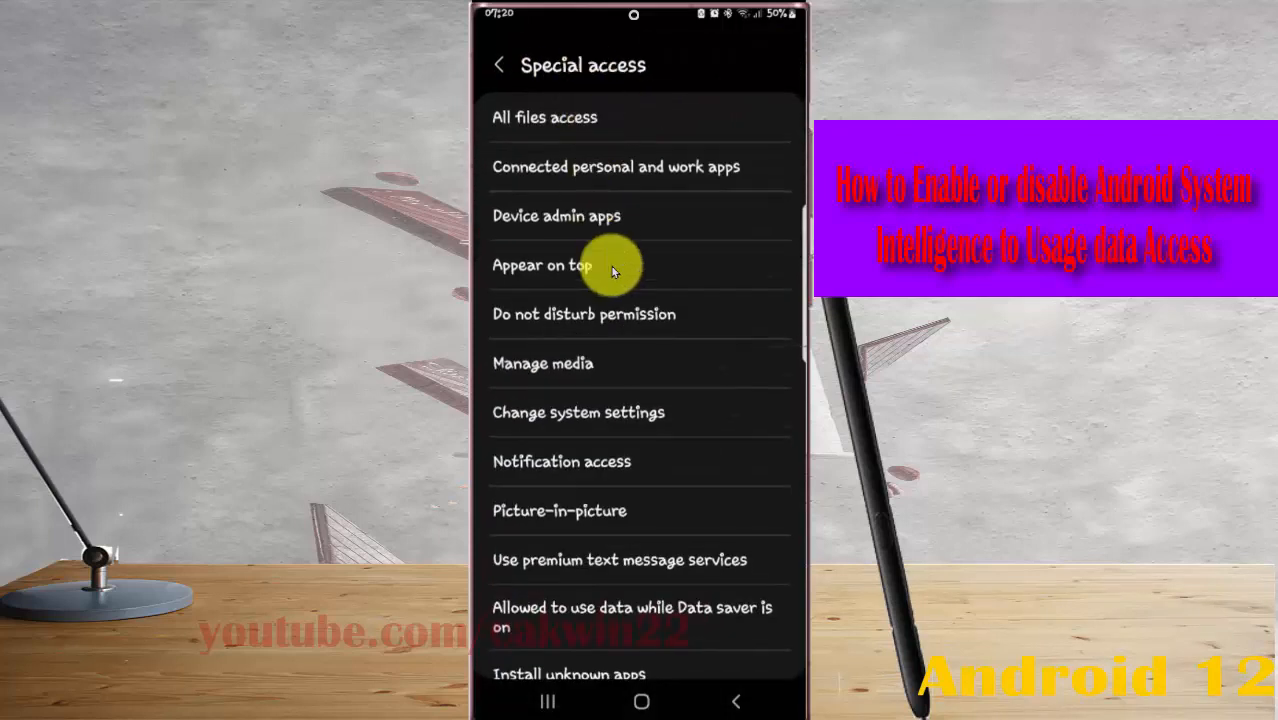
scroll(down, 3)
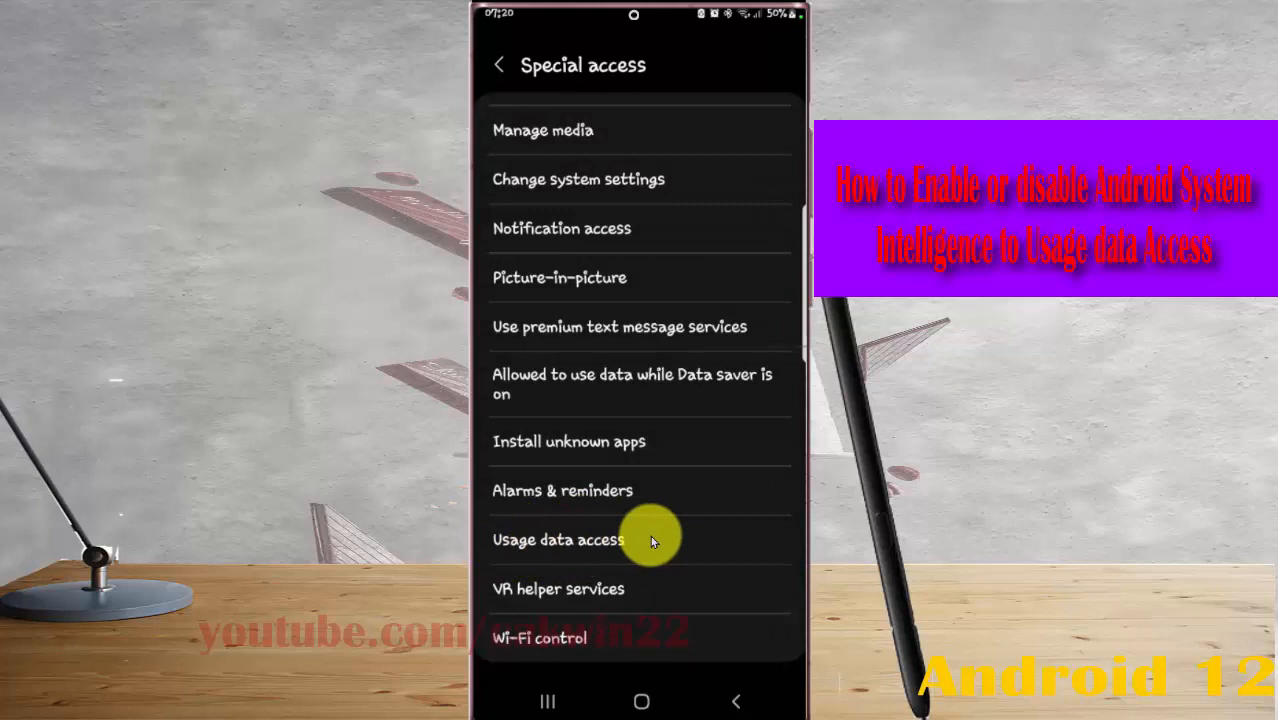
Step: Enter Usage data access and switch Android System Intelligence's monitoring permission on
click(558, 540)
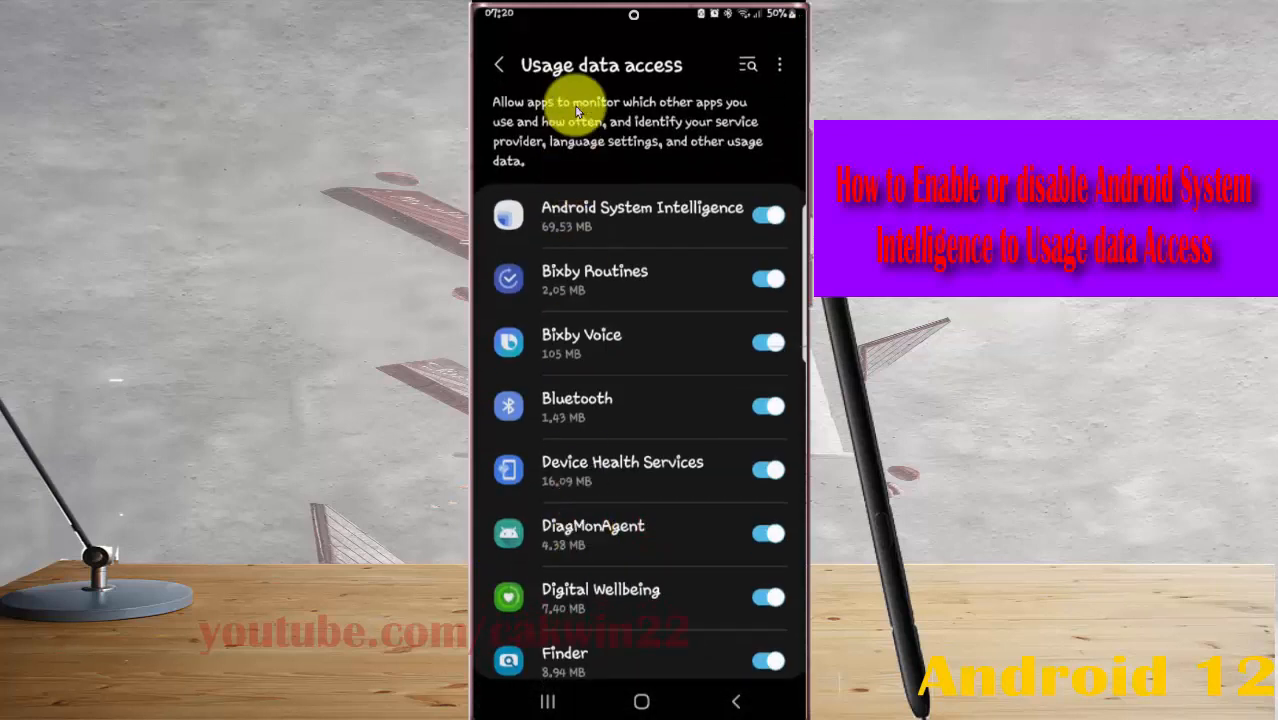
mouse_move(516, 218)
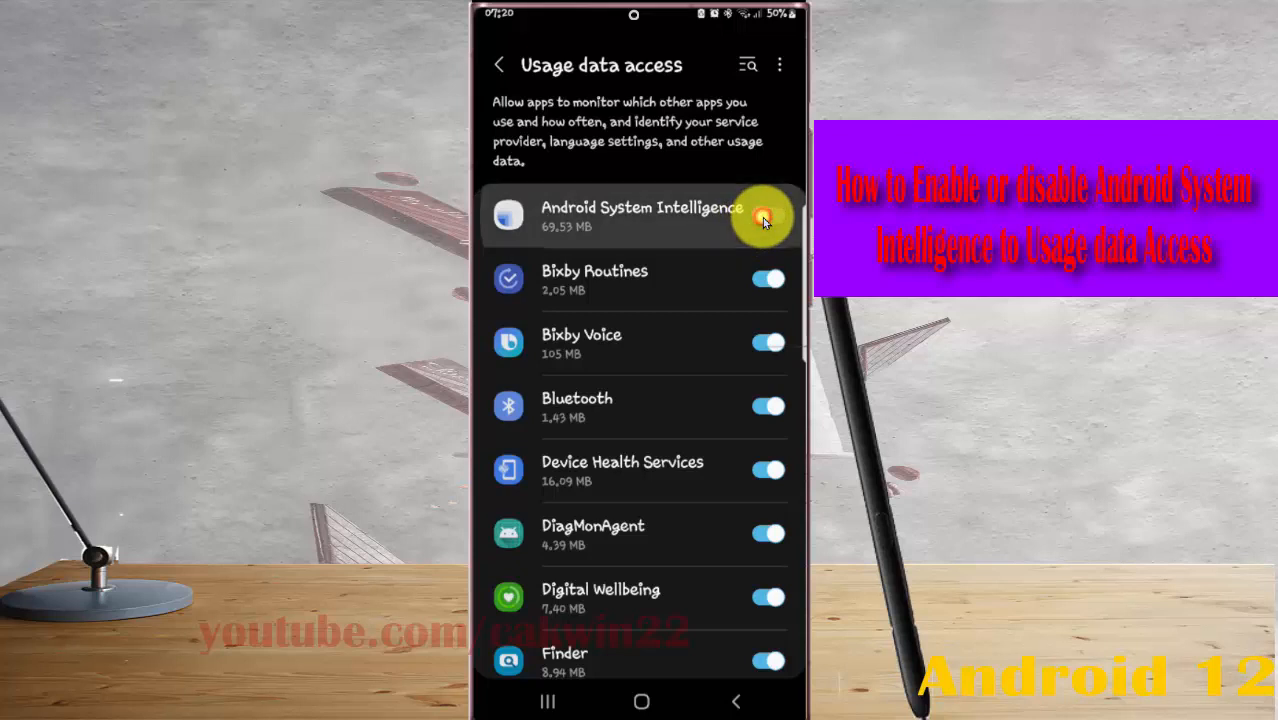
click(768, 216)
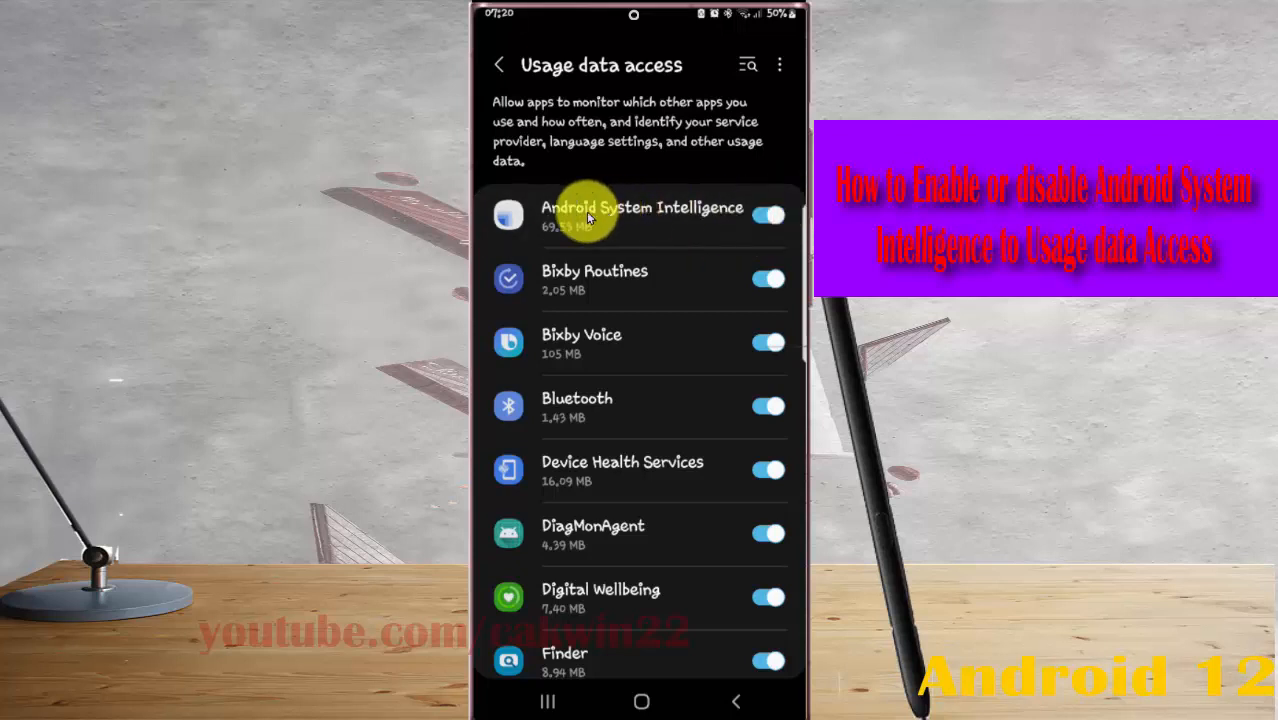
mouse_move(716, 212)
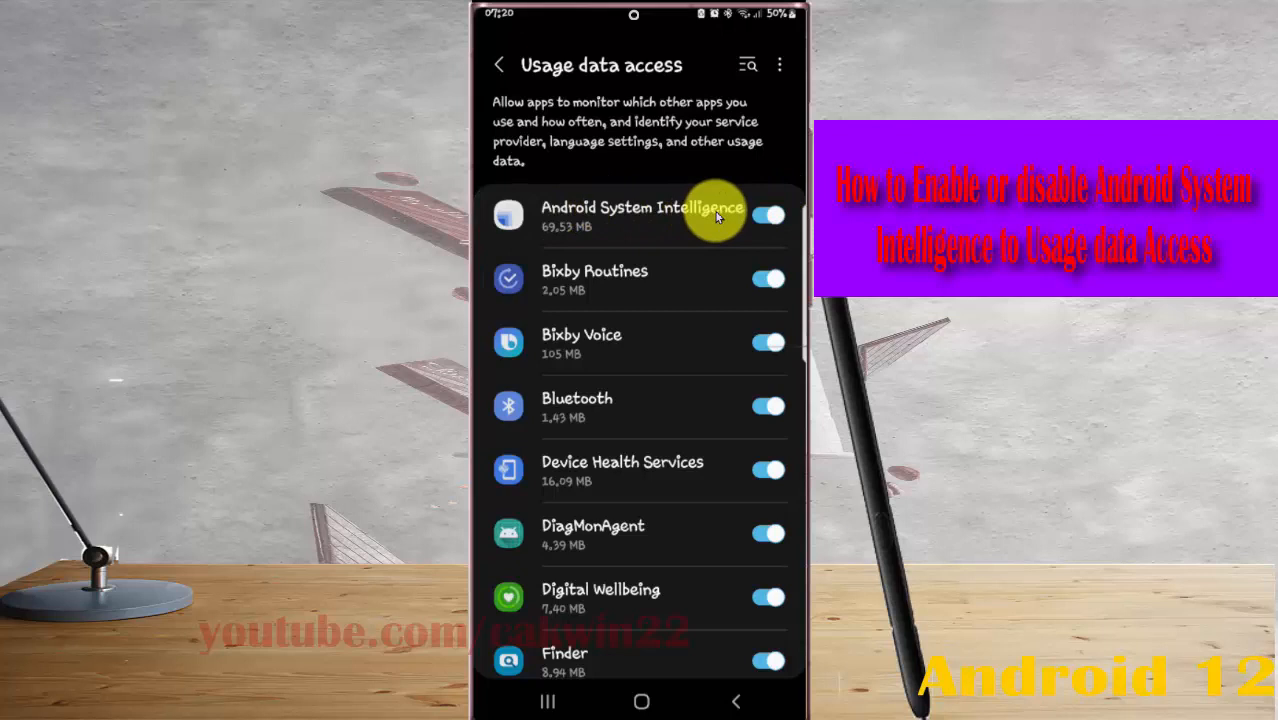
mouse_move(680, 220)
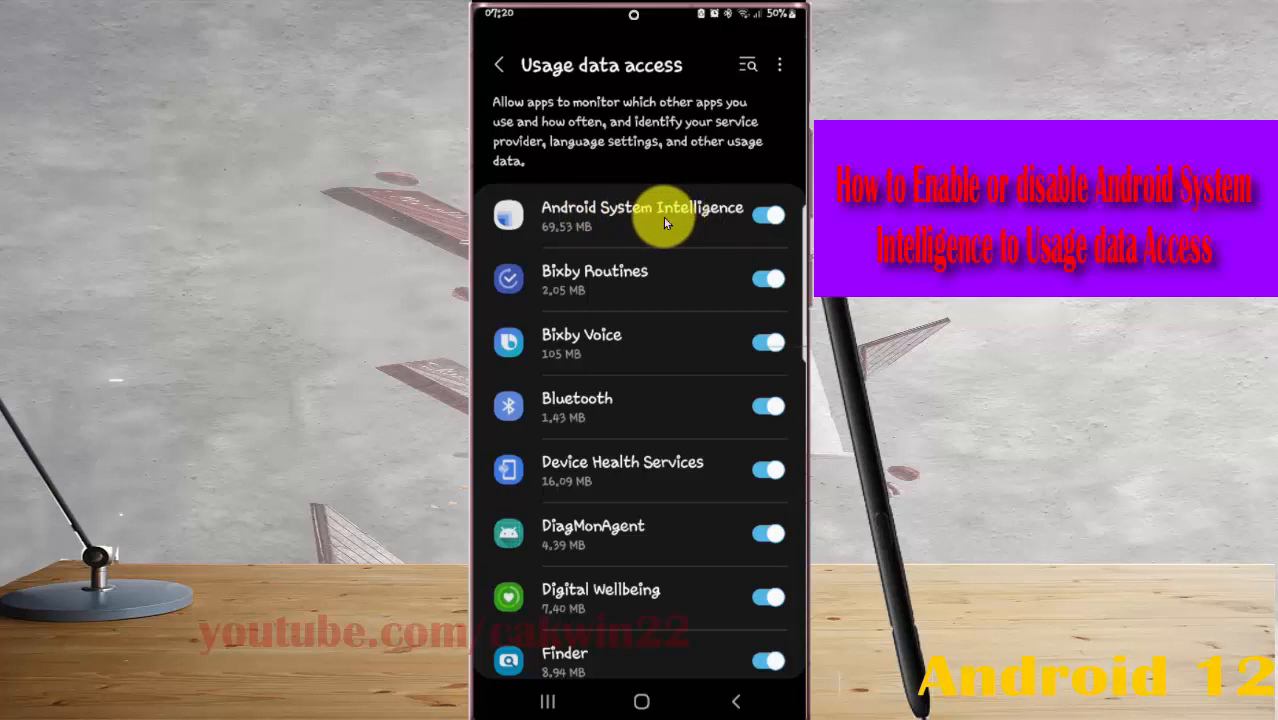
mouse_move(640, 218)
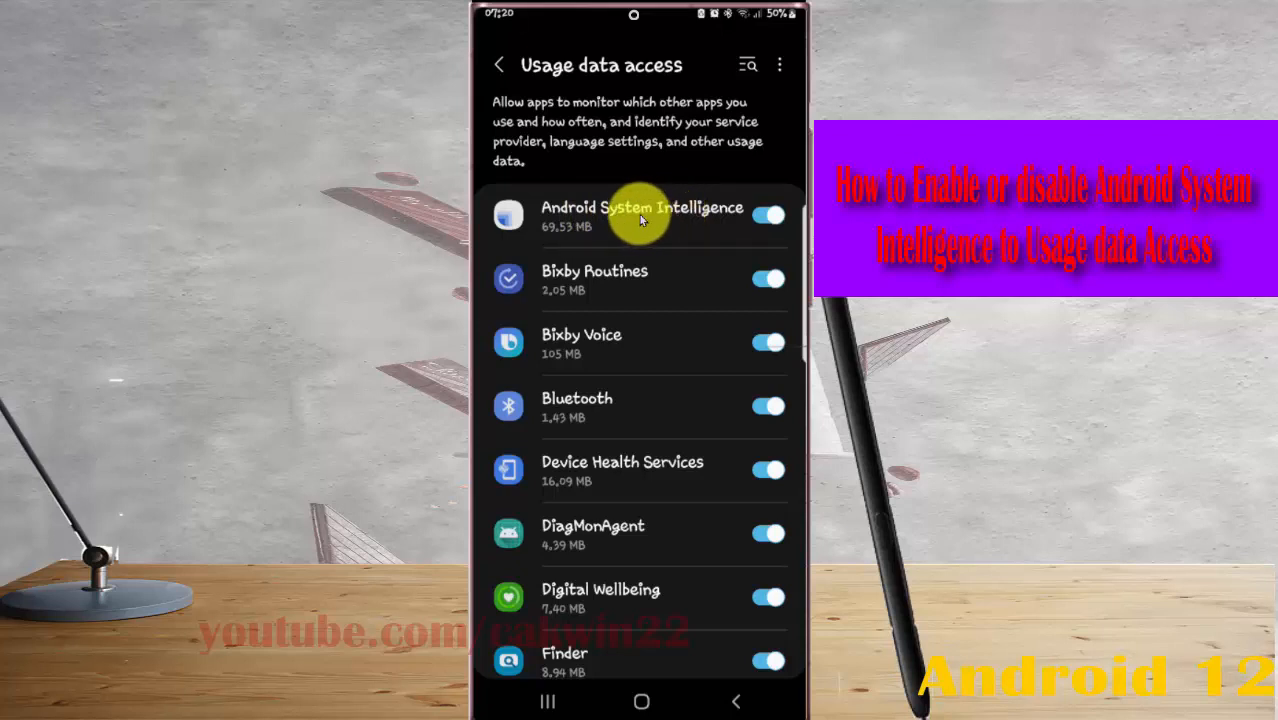
mouse_move(604, 462)
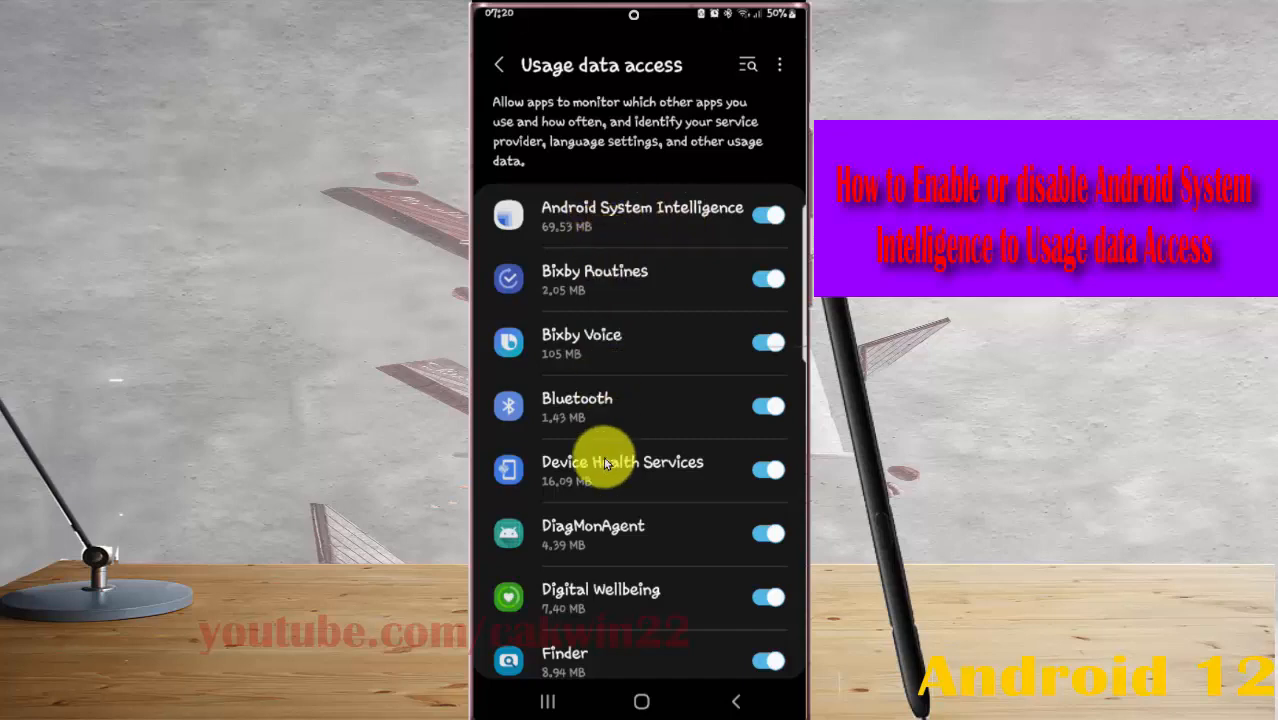